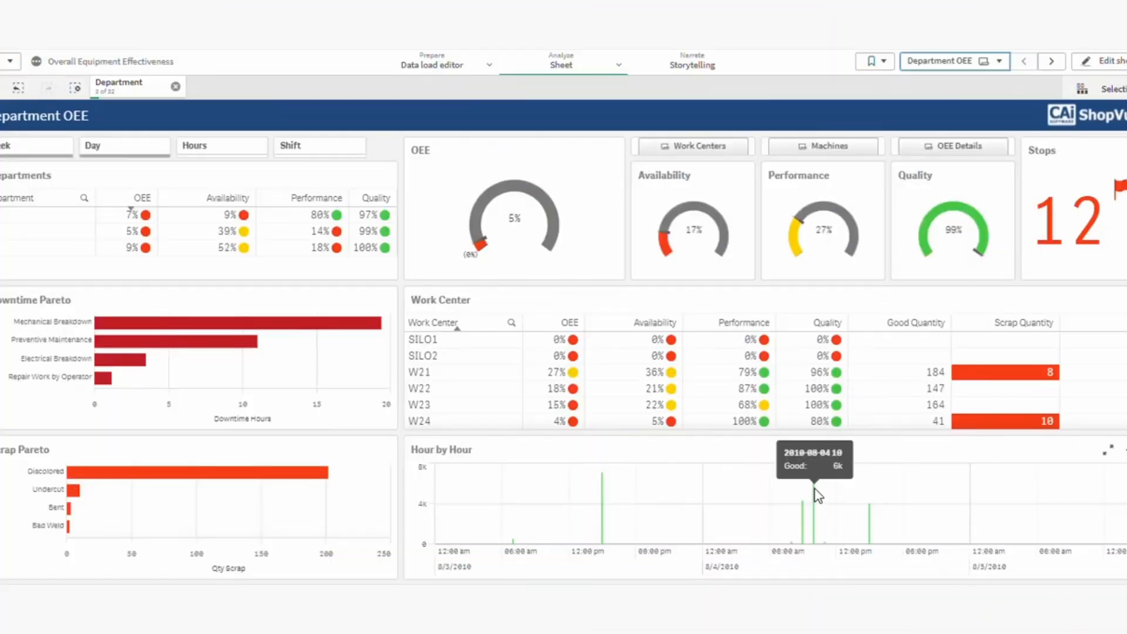
pyautogui.moveTo(796, 538)
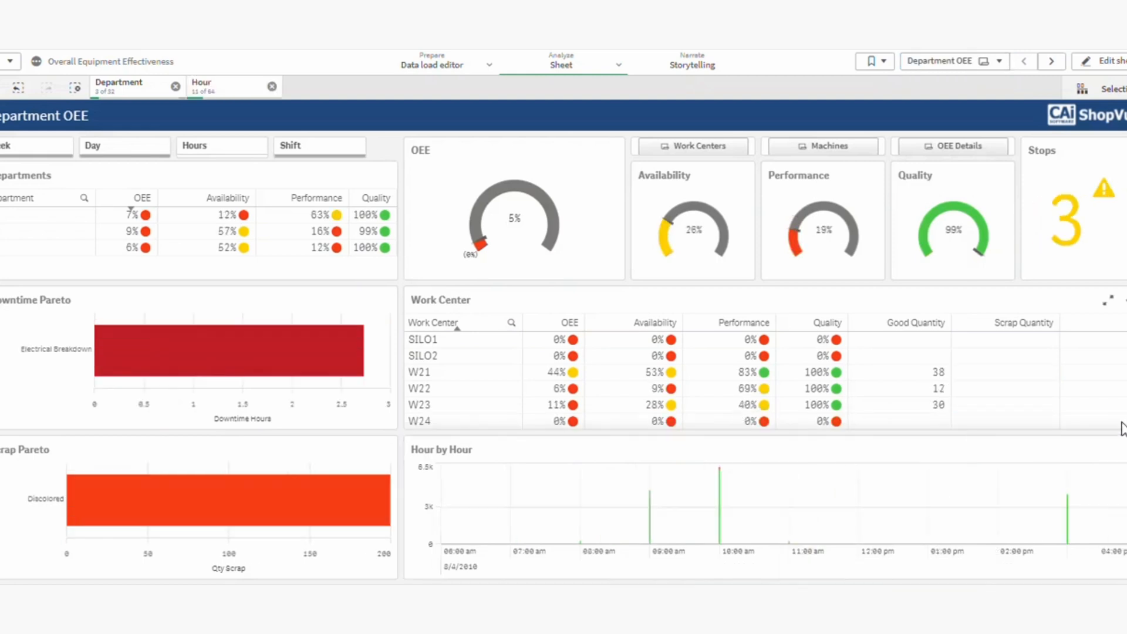
pyautogui.moveTo(759, 557)
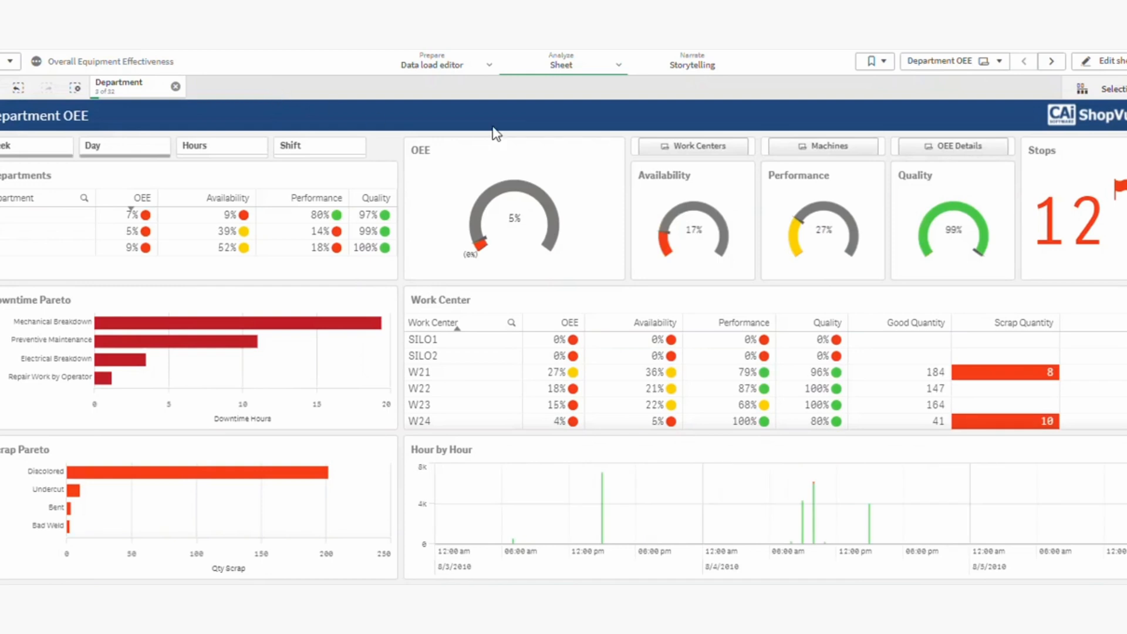
# Clear the Hour filter and switch to the Work Center OEE sheet with per-machine figures
pyautogui.click(692, 146)
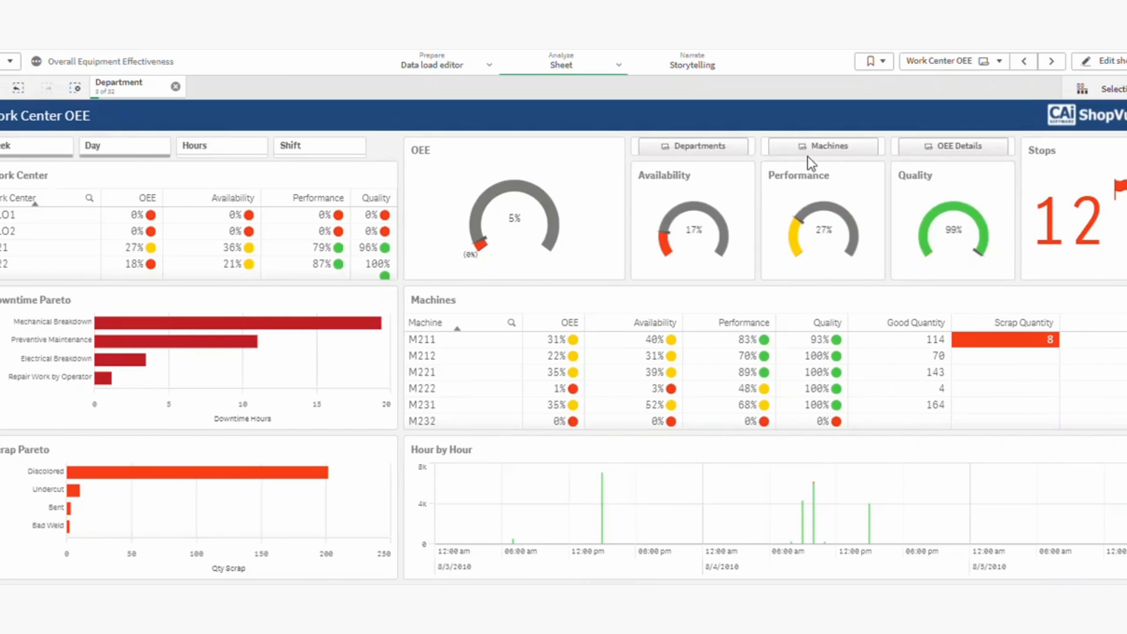
pyautogui.click(822, 146)
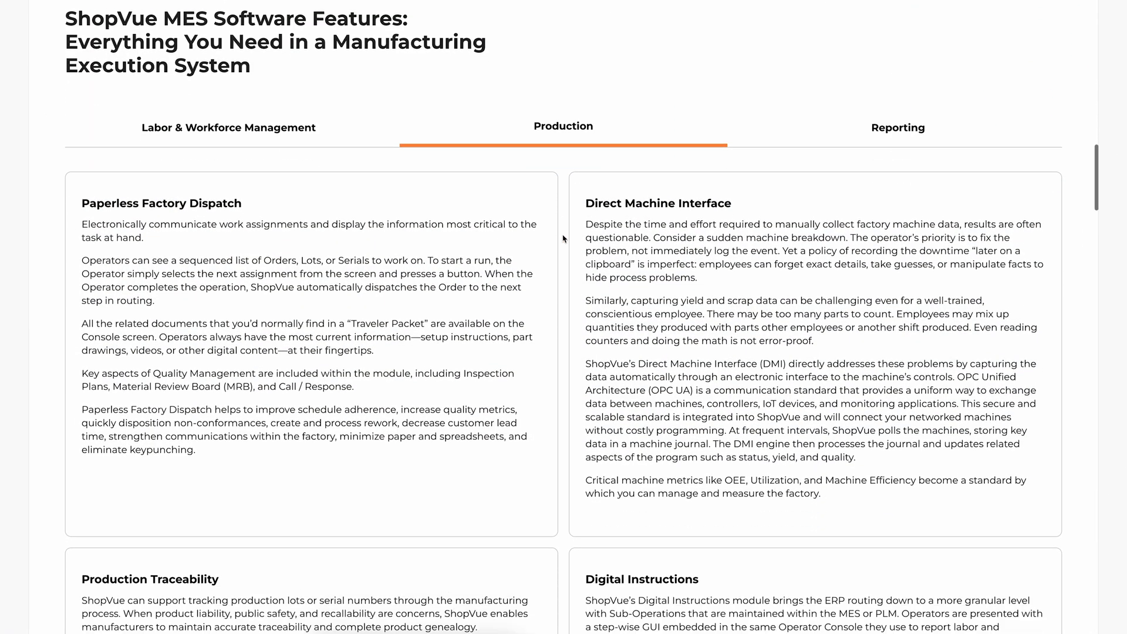
# Scroll the ShopVue features page down and select the Production tab
pyautogui.scroll(-3)
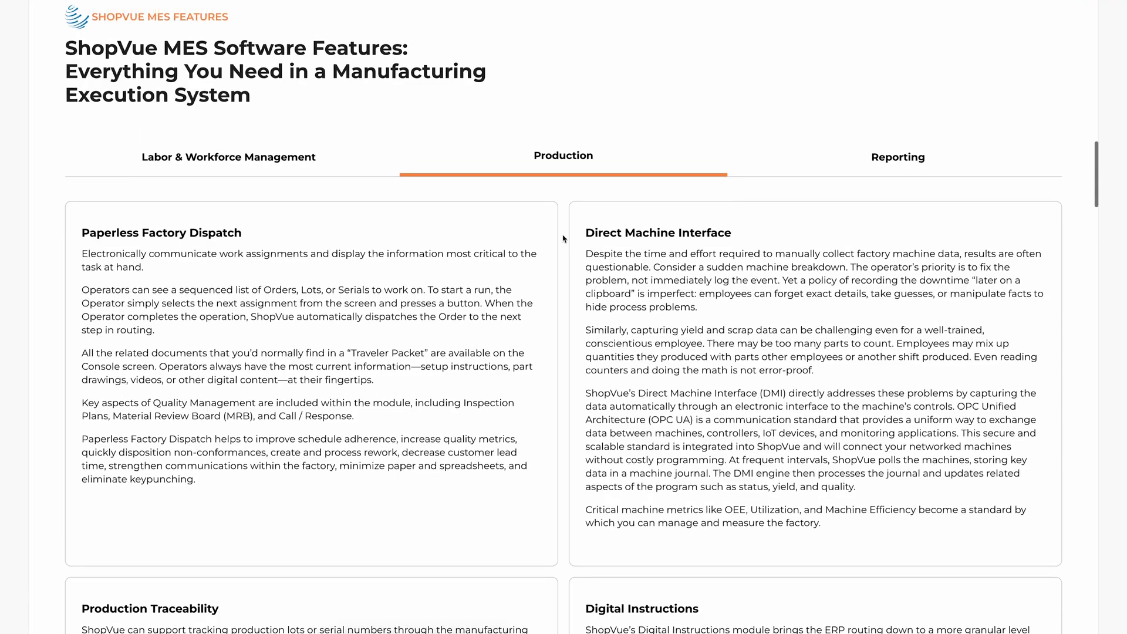
pyautogui.click(898, 156)
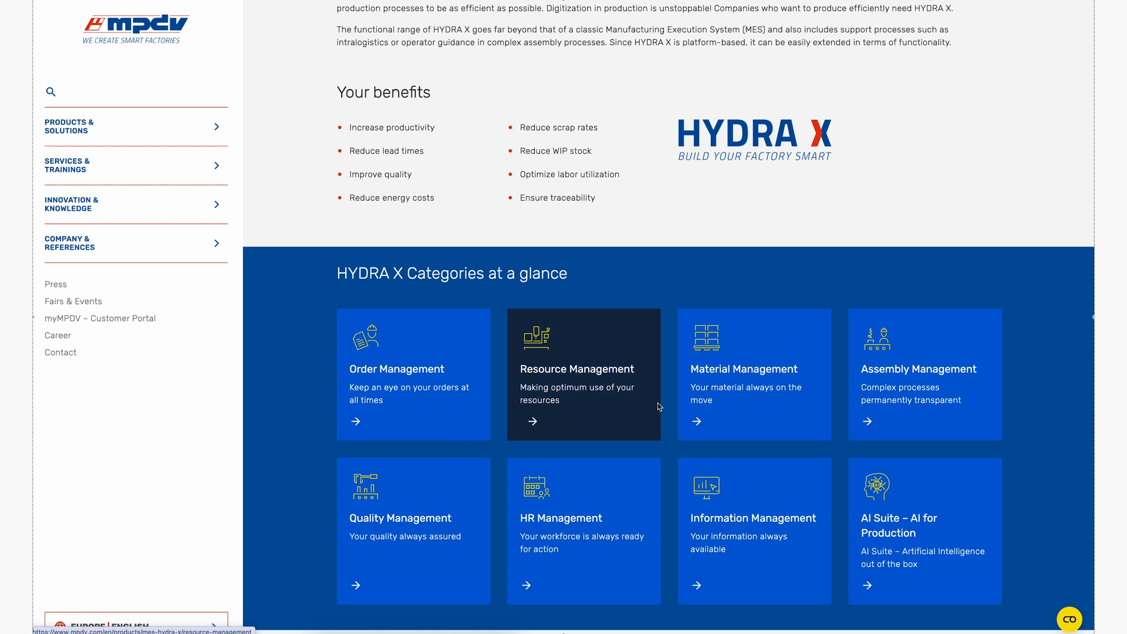
pyautogui.moveTo(882, 469)
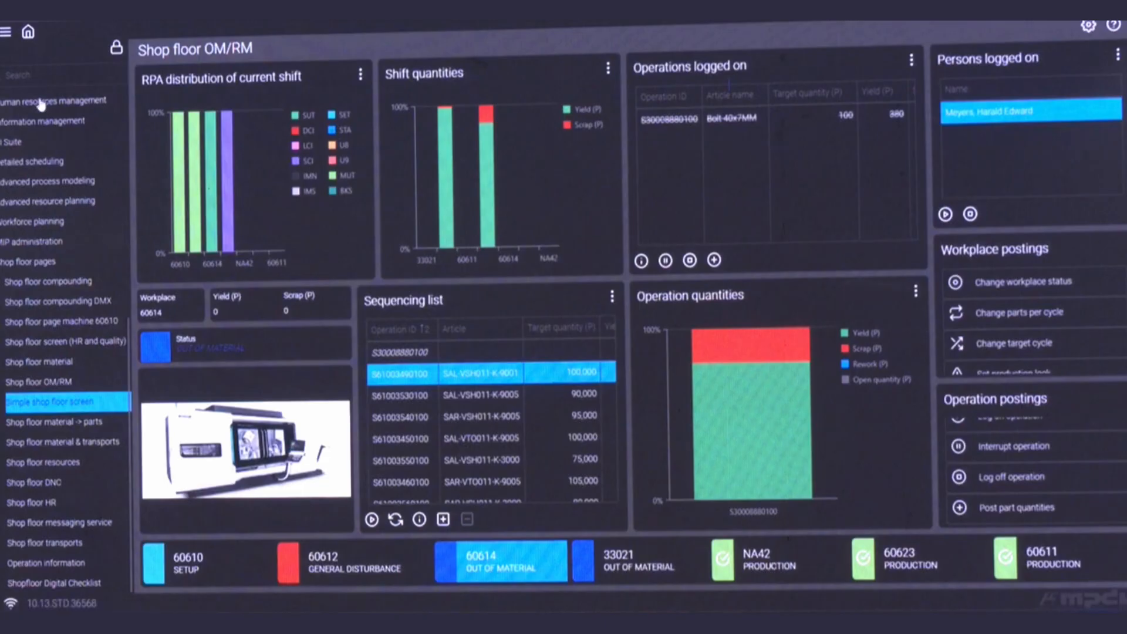
# Select Simple shop floor screen from the HYDRA X side navigation
pyautogui.click(51, 400)
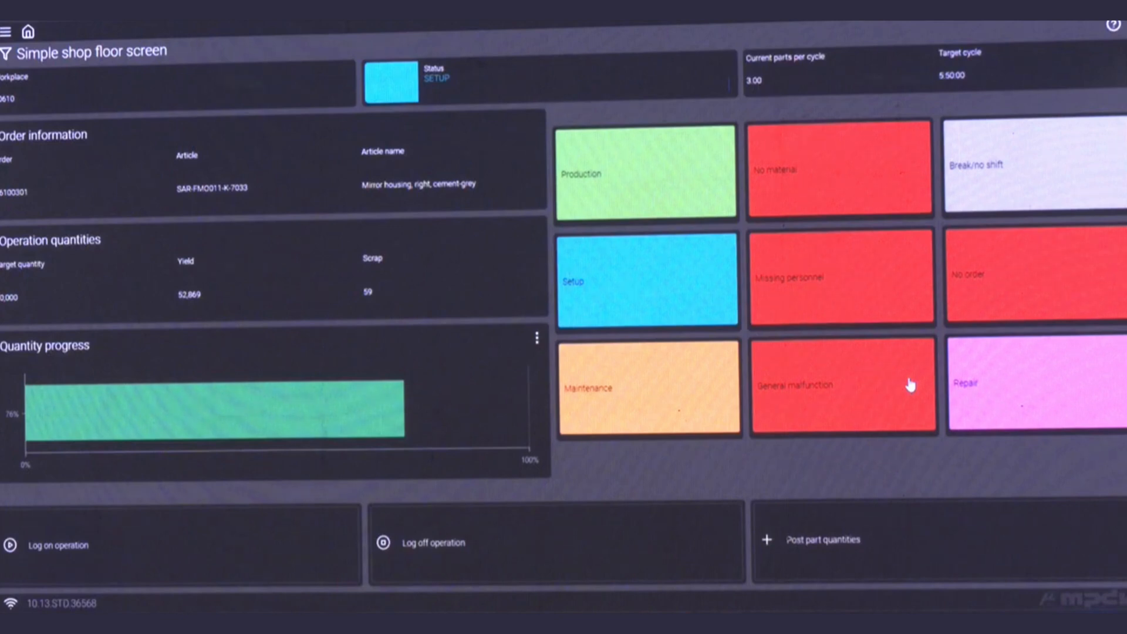
pyautogui.moveTo(856, 201)
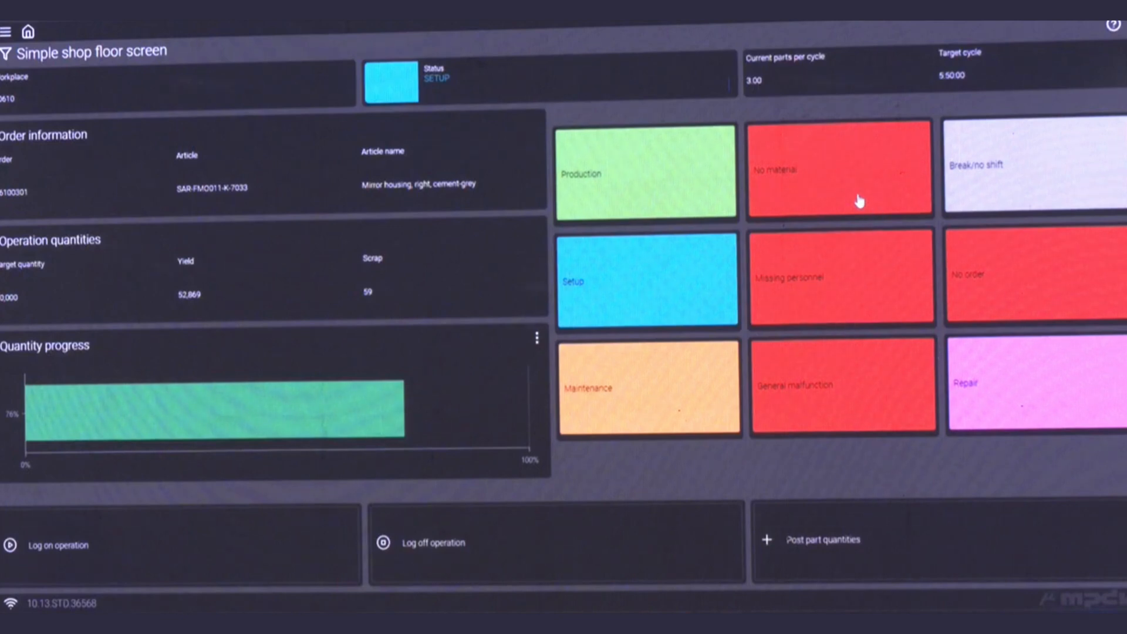
pyautogui.moveTo(846, 207)
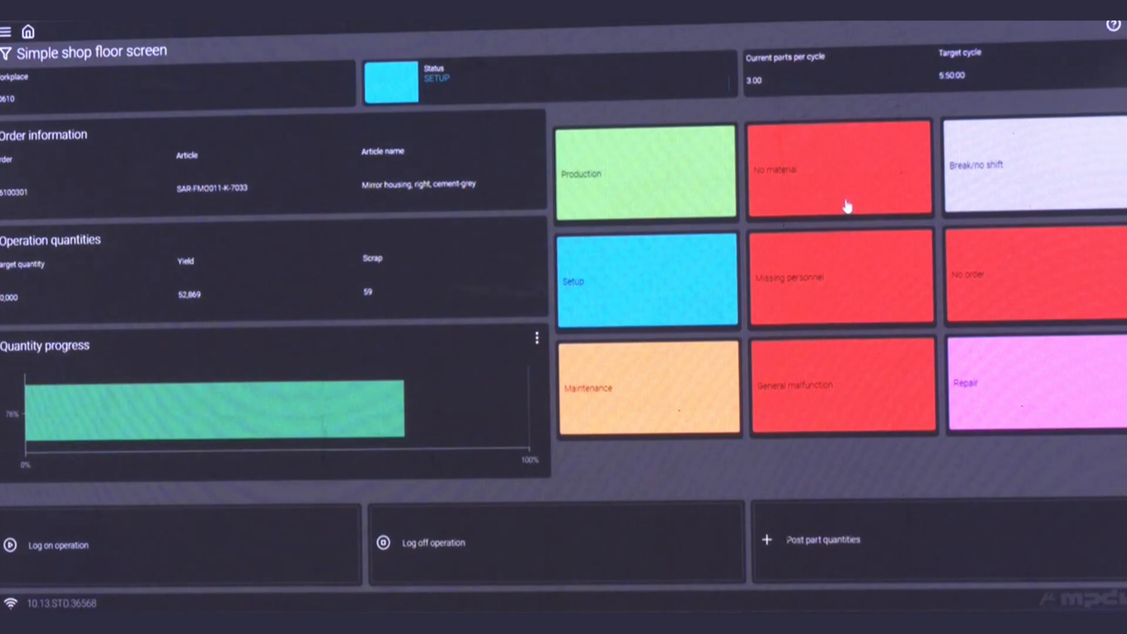
pyautogui.moveTo(766, 241)
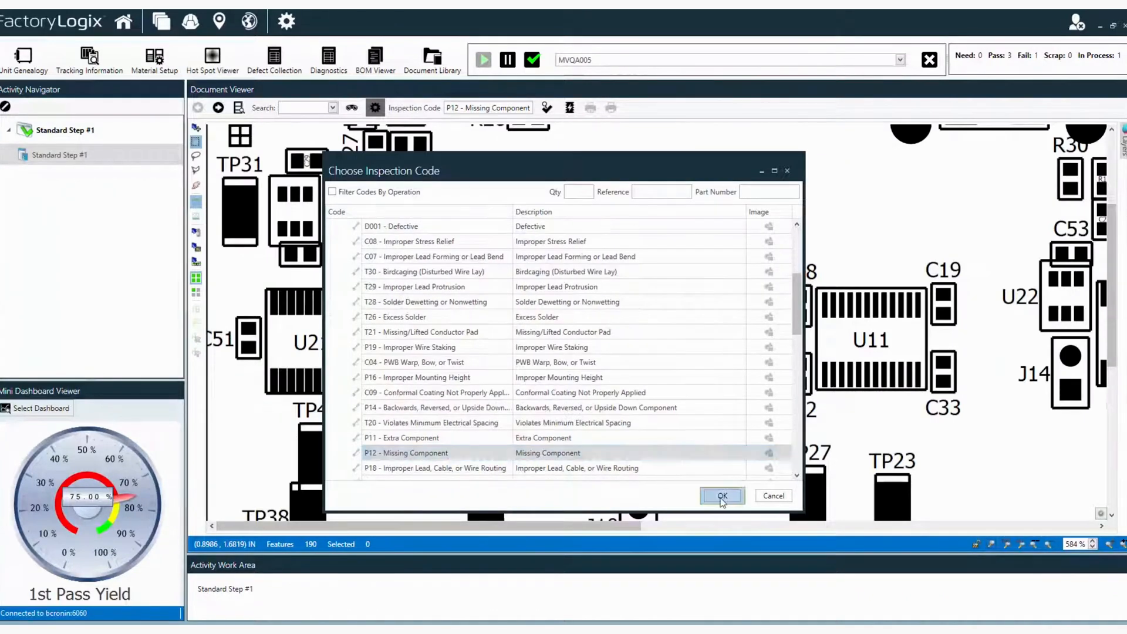
# Confirm the inspection code, finish the unit, and acknowledge its reroute to Rework
pyautogui.click(721, 495)
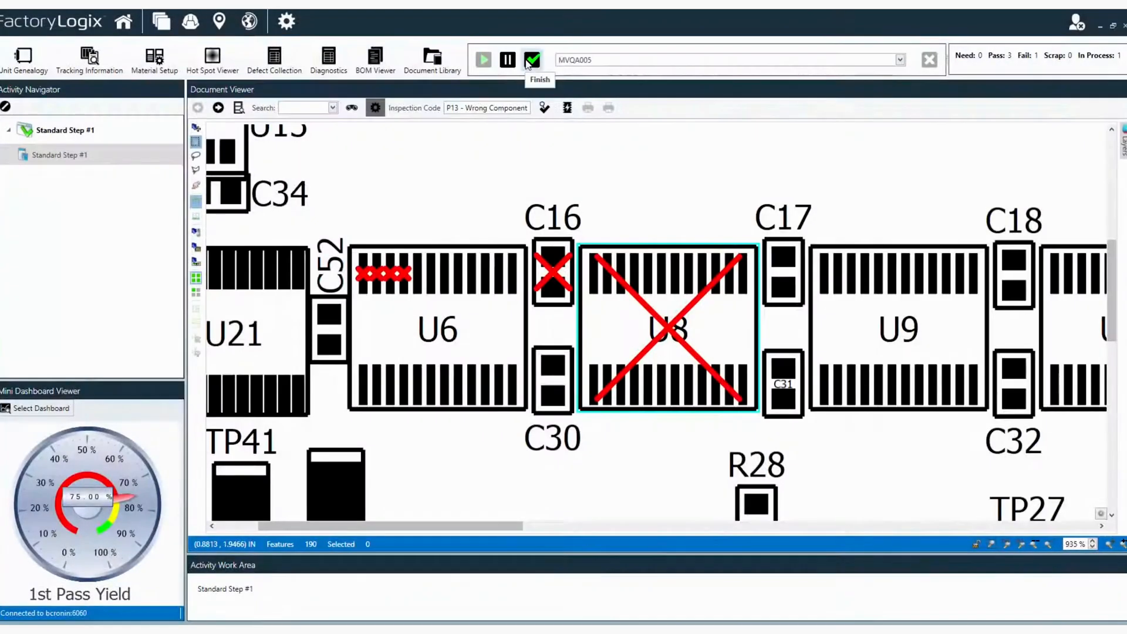
pyautogui.click(532, 60)
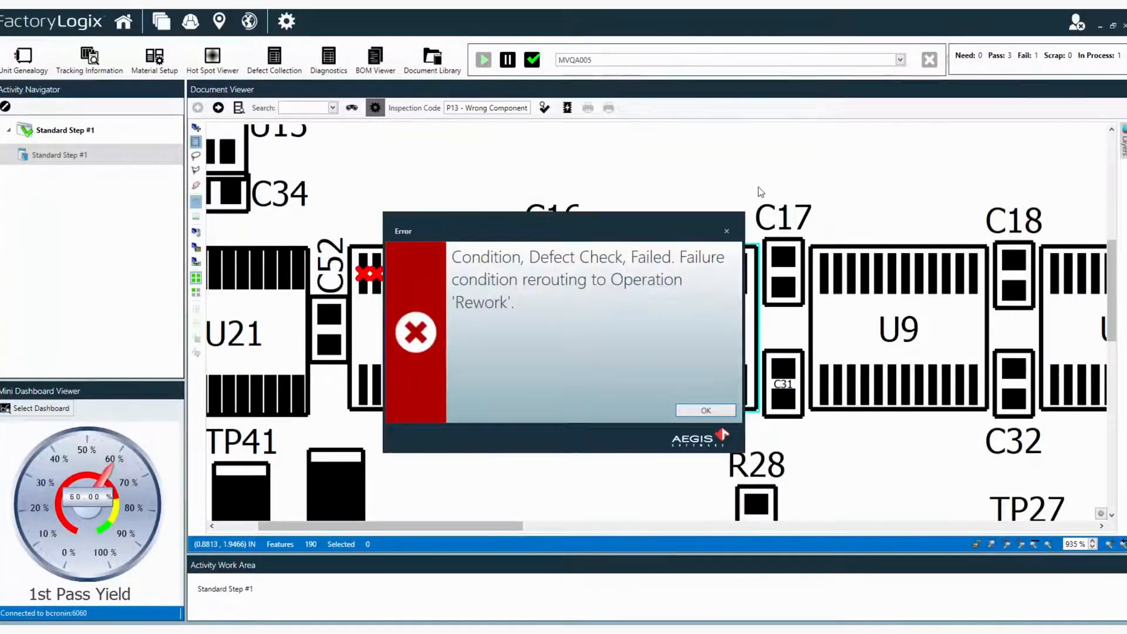
pyautogui.click(704, 409)
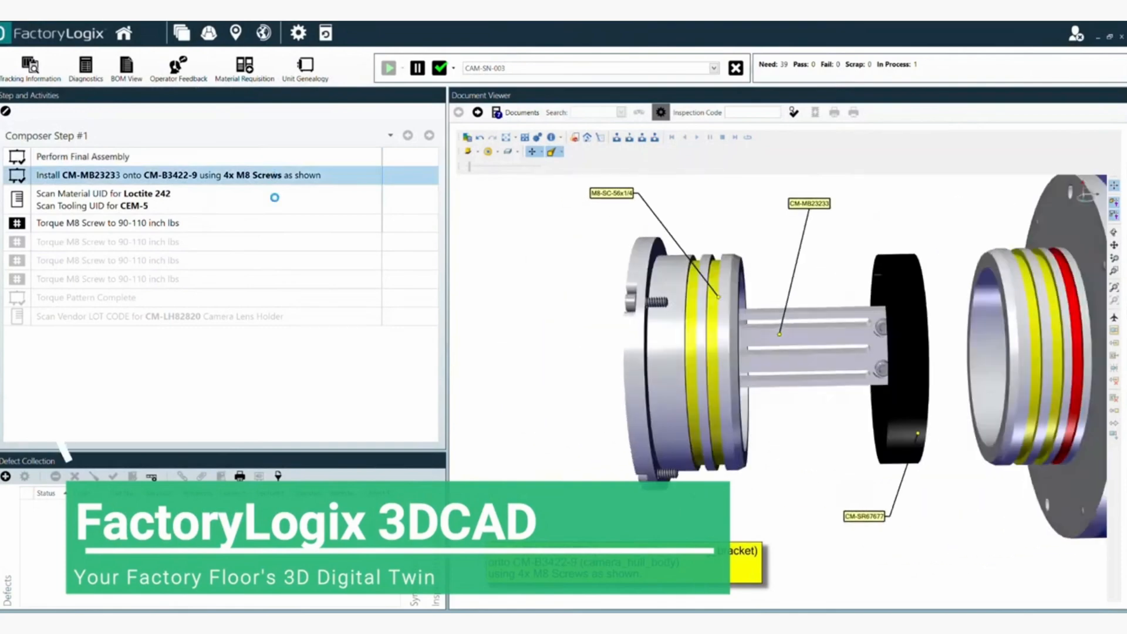
# Advance the camera assembly to the Scan Vendor LOT CODE step and open Inspection Selection
pyautogui.click(100, 199)
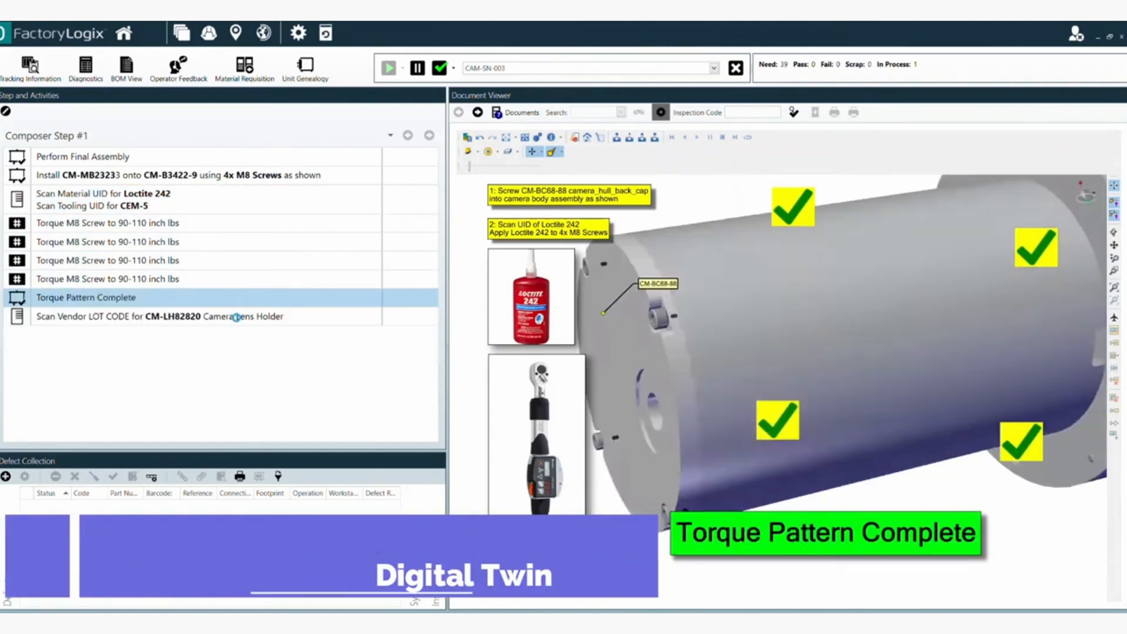
pyautogui.click(158, 316)
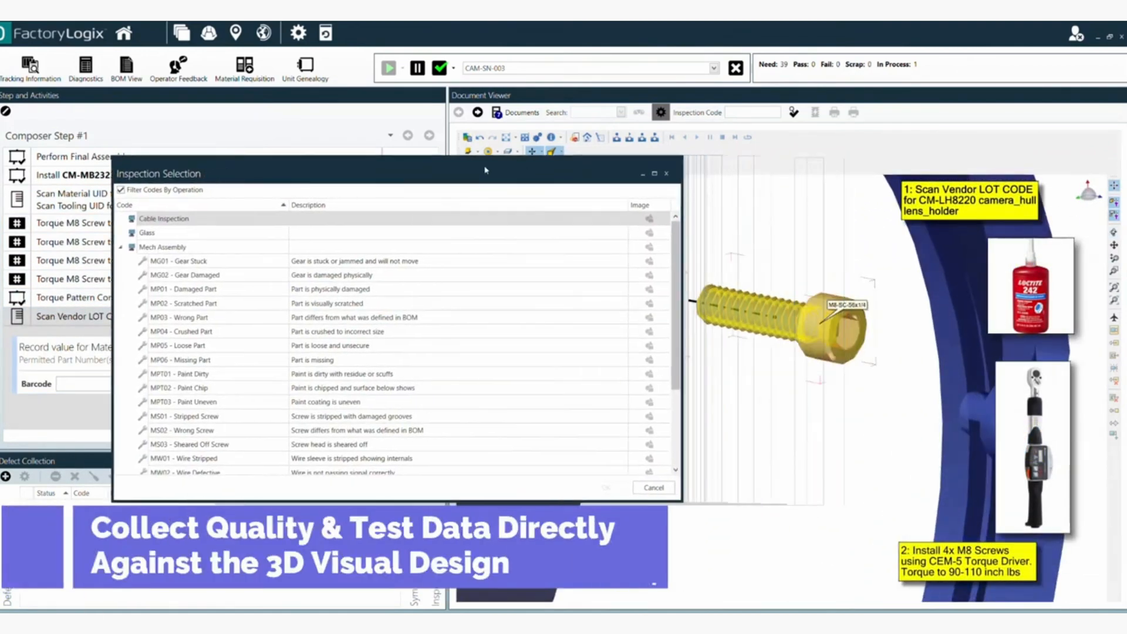
pyautogui.click(652, 487)
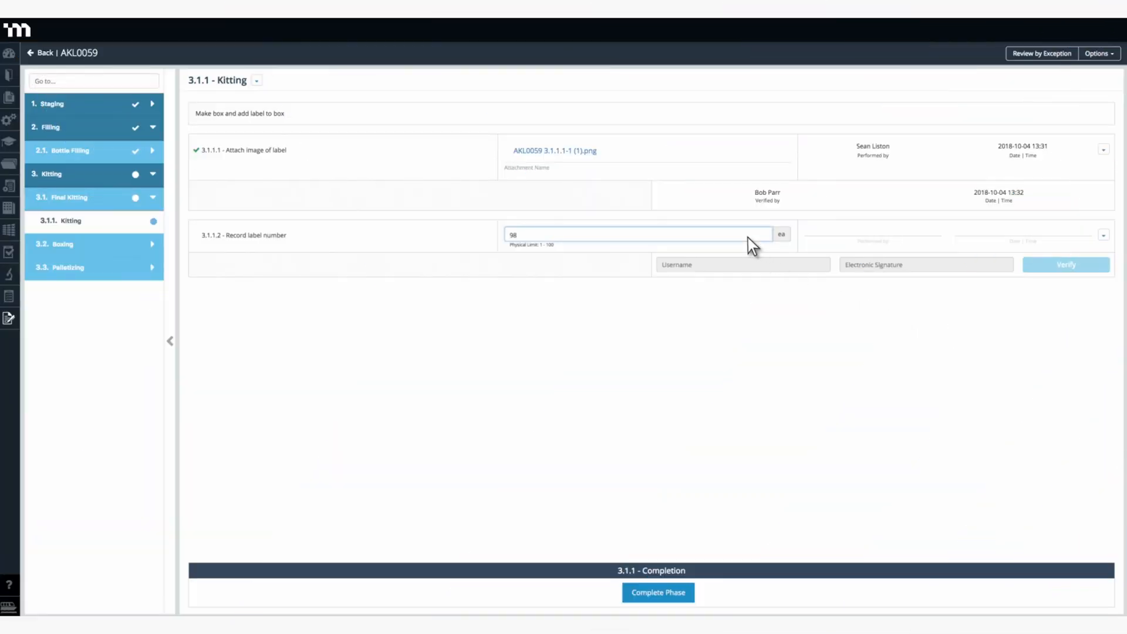
pyautogui.write('hparr')
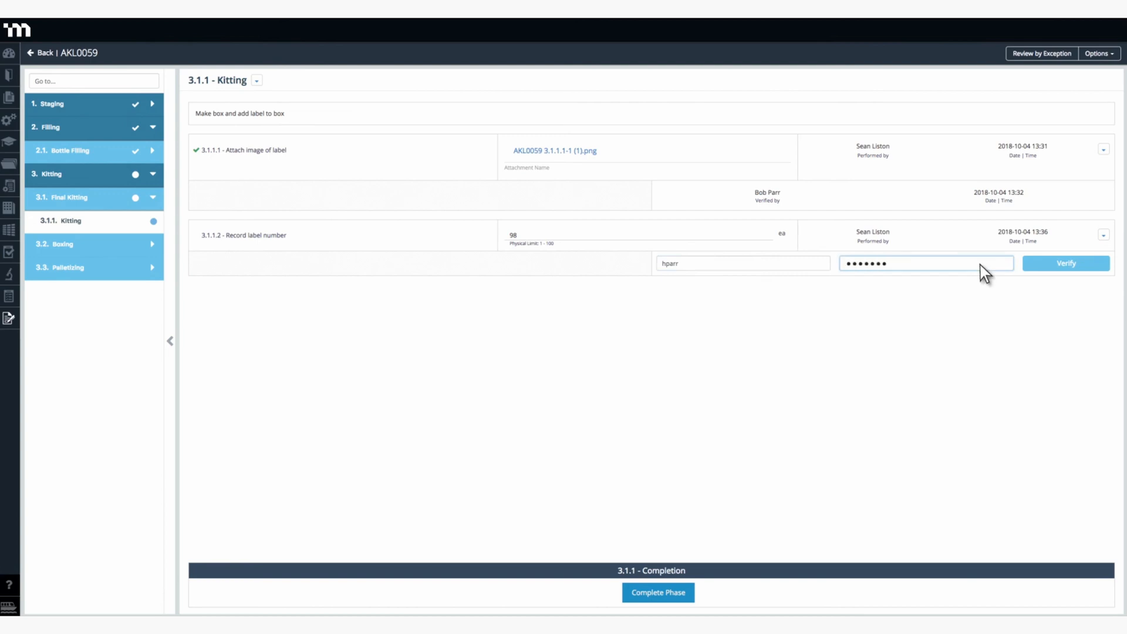
pyautogui.click(1066, 263)
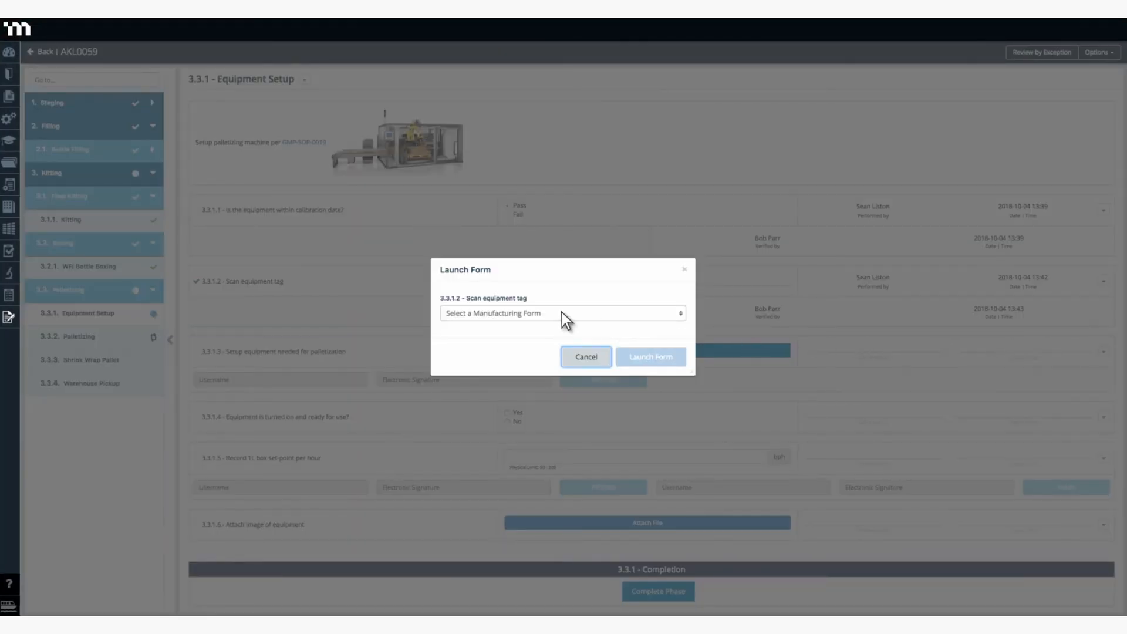
# Launch the manufacturing deviation form for the scan equipment tag step
pyautogui.click(649, 356)
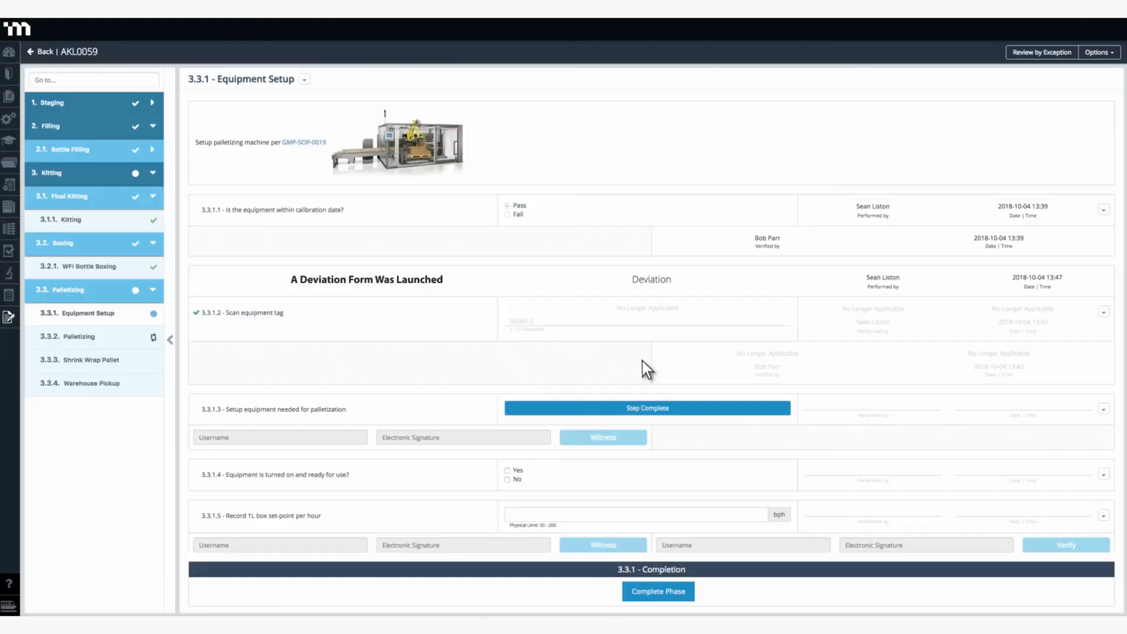
pyautogui.moveTo(369, 317)
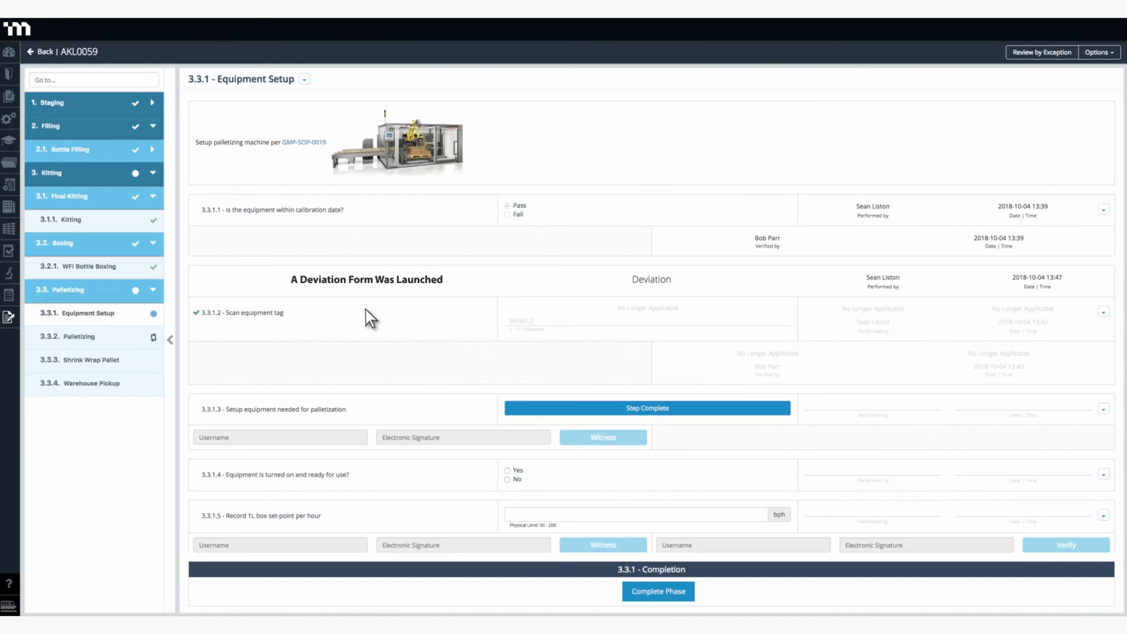